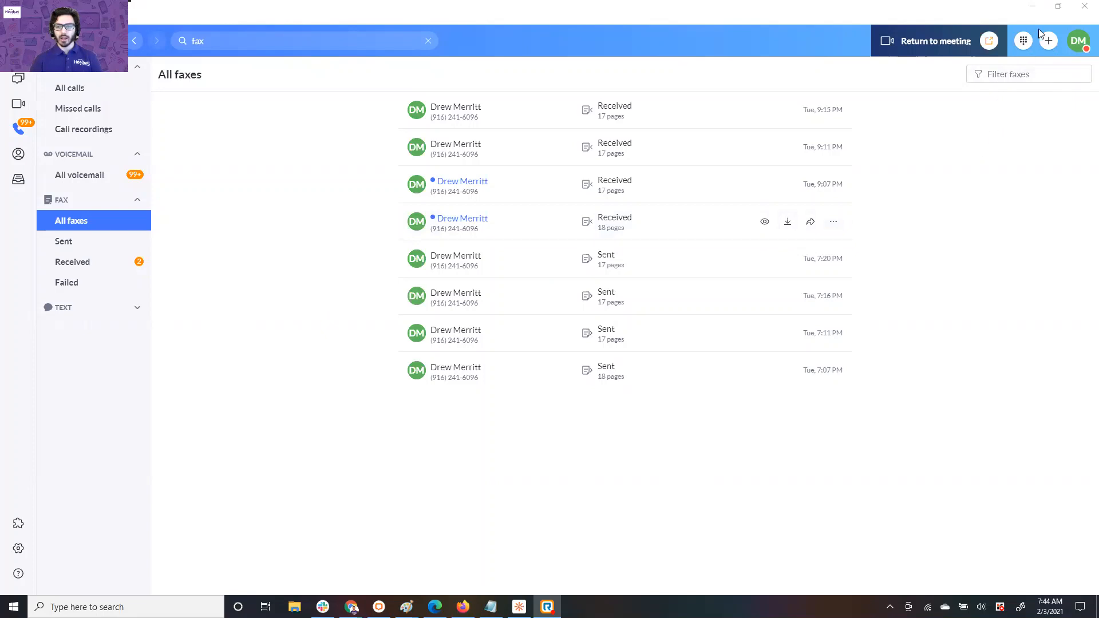
{"action": "mouse_move", "coordinate": [1049, 41]}
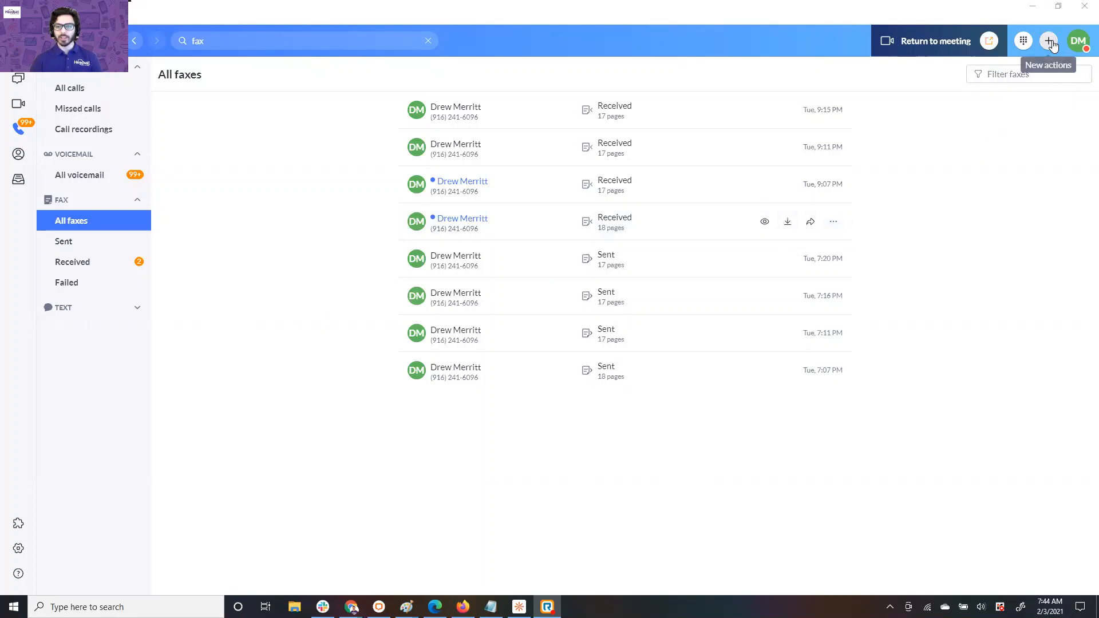
Step: Bring up the New actions menu listing messages, meetings and faxes
{"action": "left_click", "coordinate": [1049, 42]}
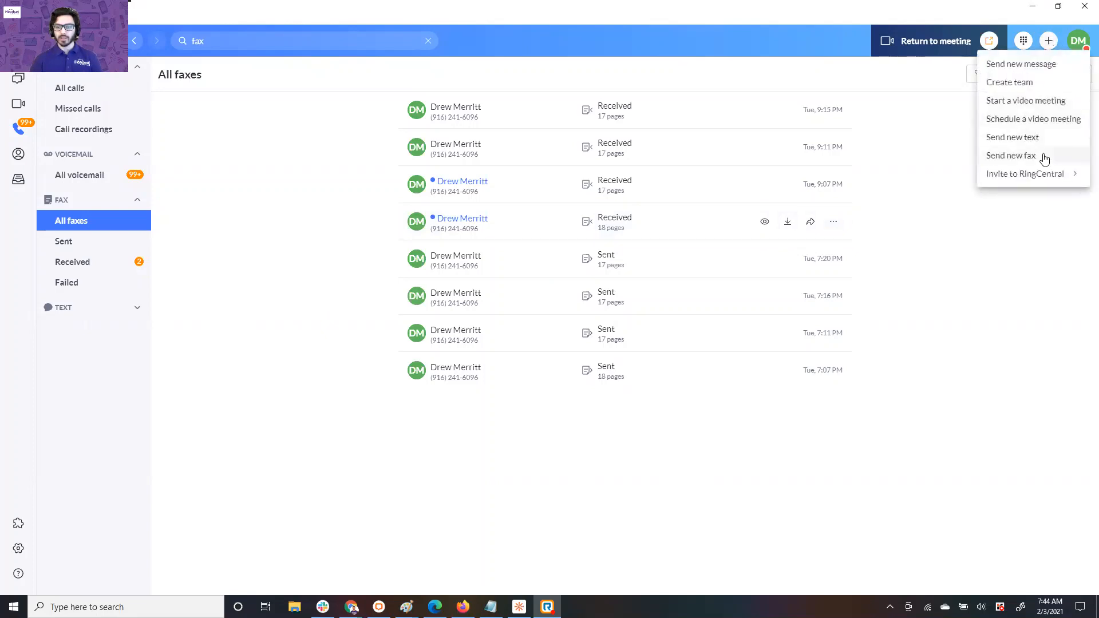
{"action": "left_click", "coordinate": [1010, 156]}
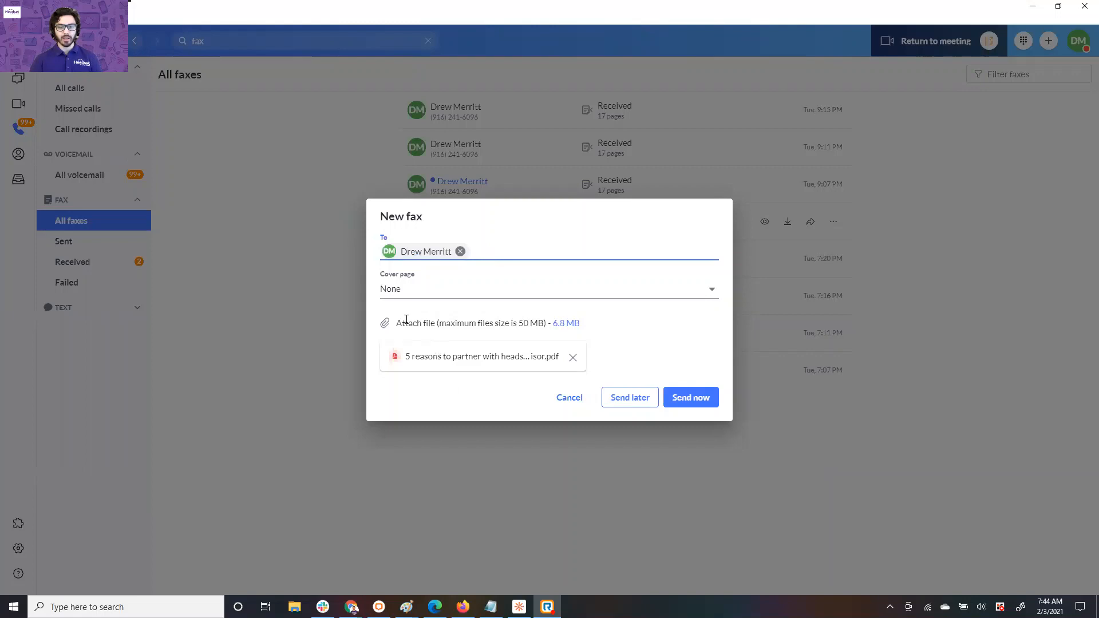
{"action": "mouse_move", "coordinate": [533, 585]}
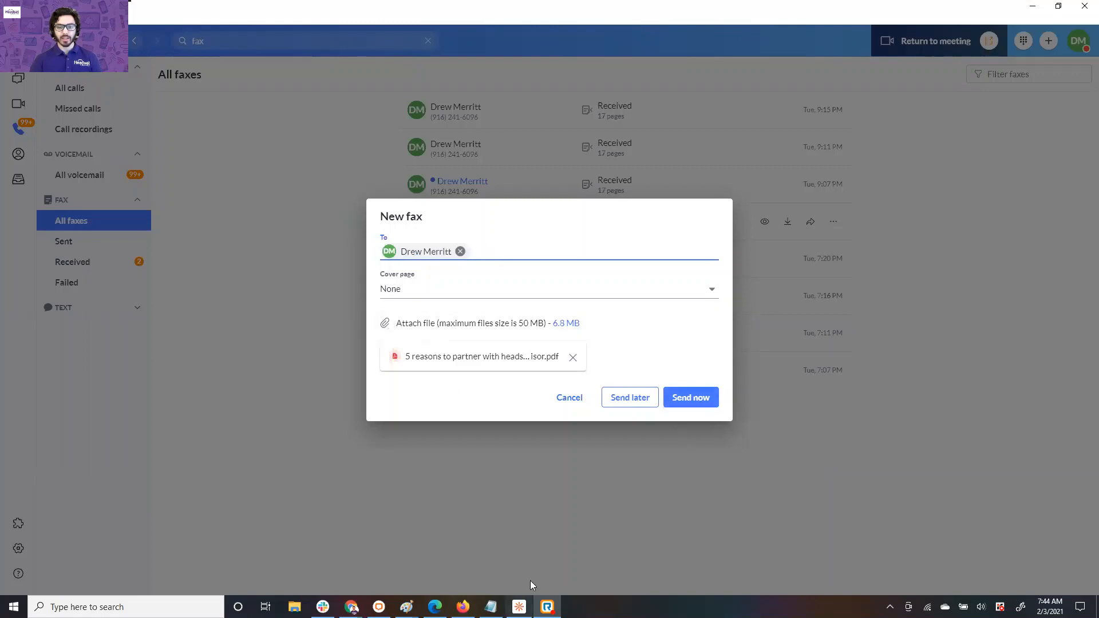
{"action": "mouse_move", "coordinate": [563, 428]}
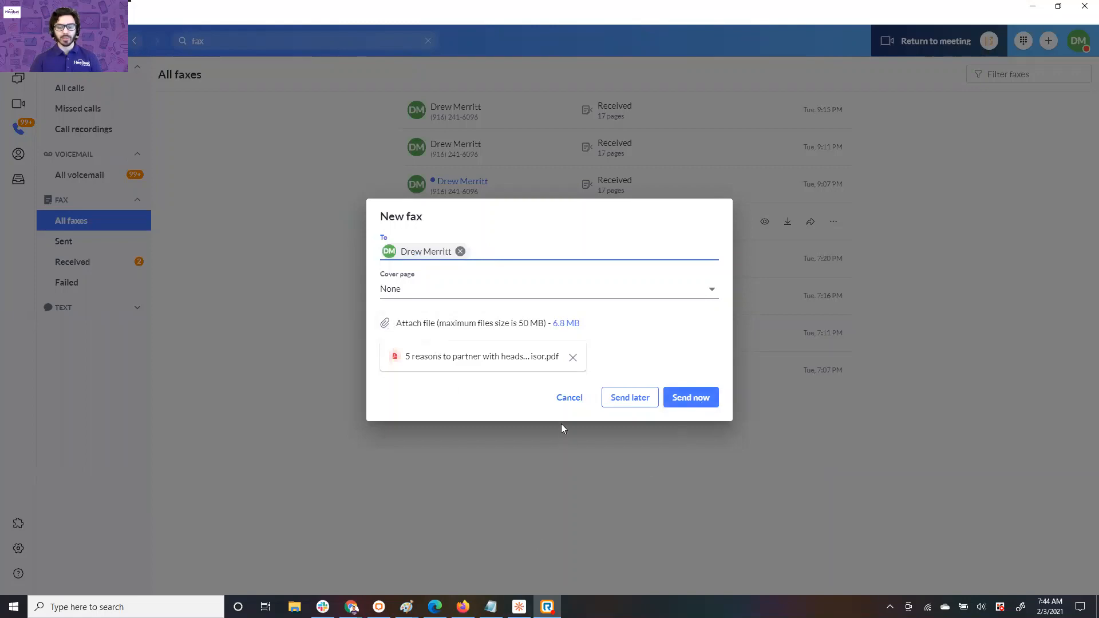
{"action": "left_click", "coordinate": [691, 398]}
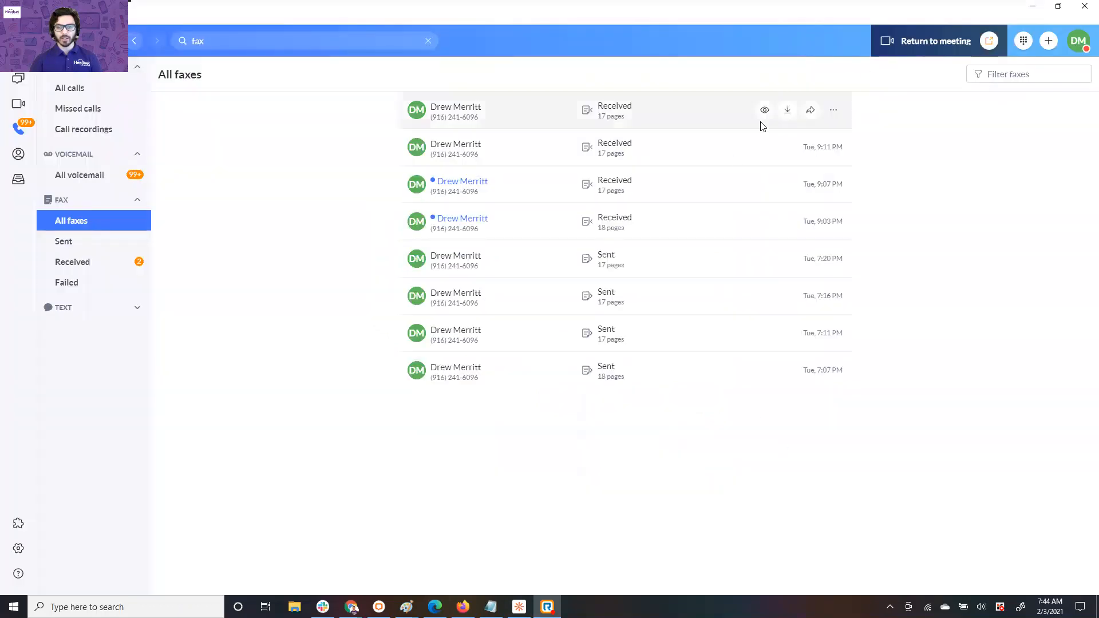
Step: Preview the newest fax in the list, then dismiss the preview that failed to load
{"action": "left_click", "coordinate": [765, 110]}
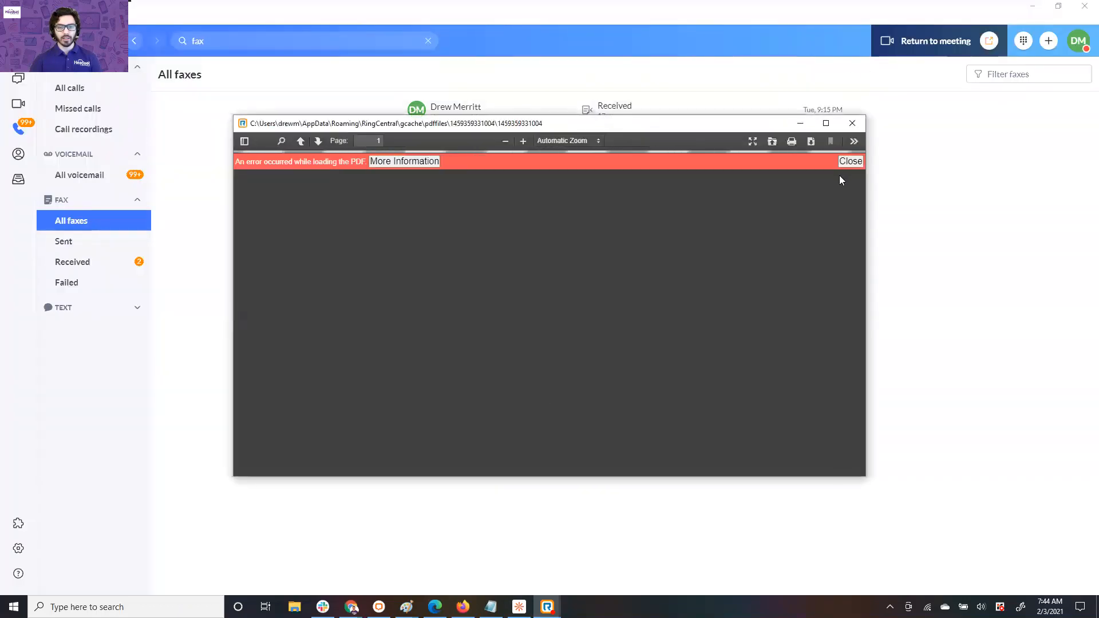
{"action": "left_click", "coordinate": [851, 160]}
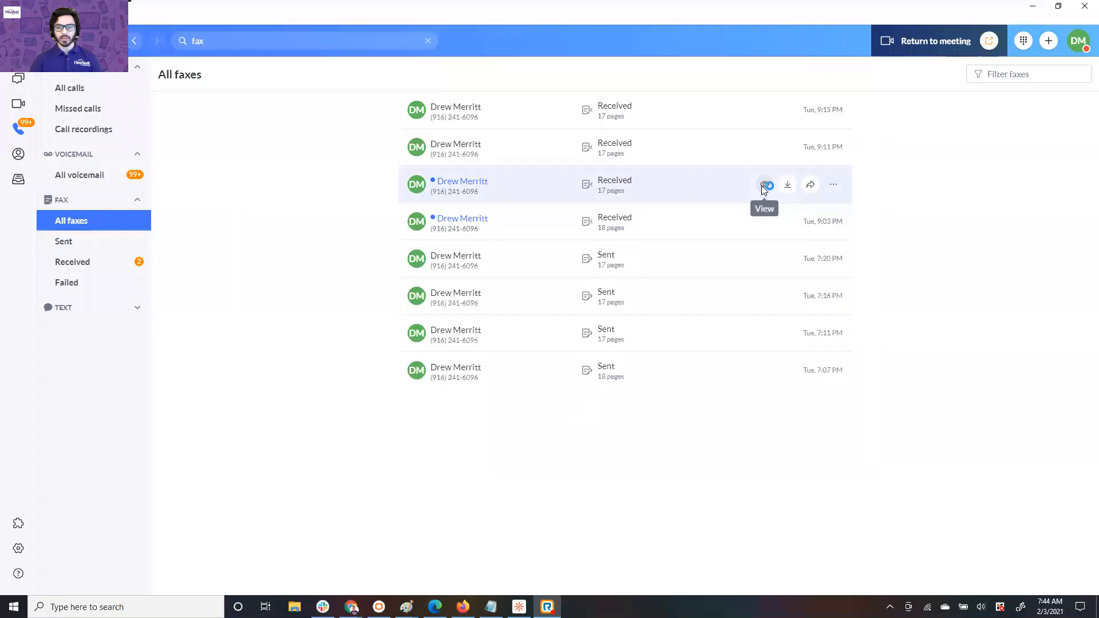
Step: View the unread 9:07 PM 17-page fax, scroll through it, and close the viewer
{"action": "left_click", "coordinate": [765, 185]}
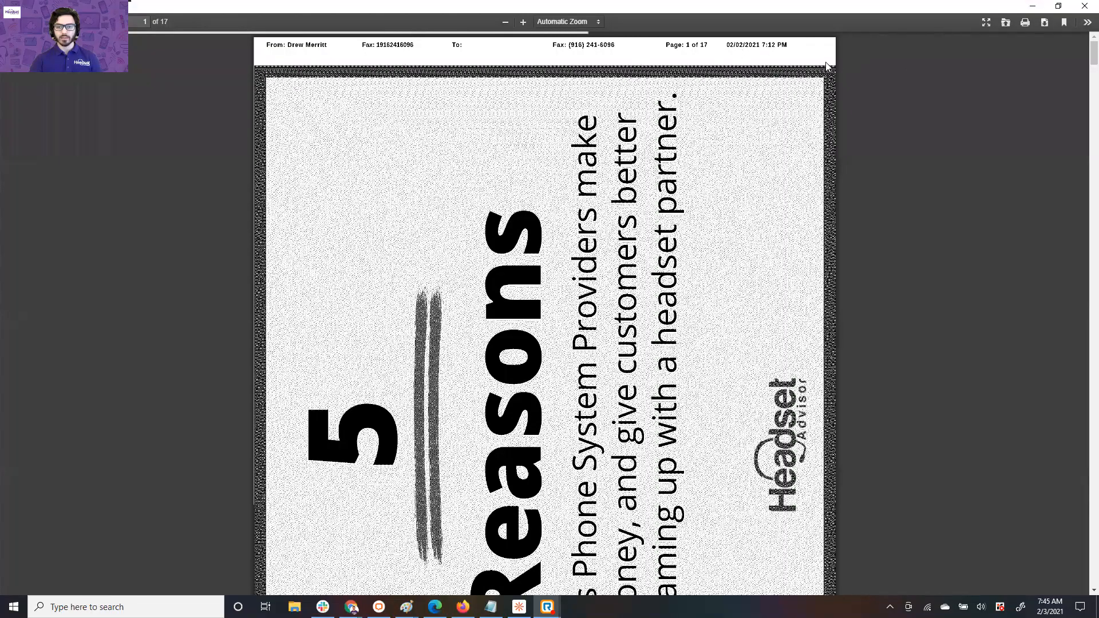
{"action": "scroll", "scroll_direction": "down", "scroll_amount": 3}
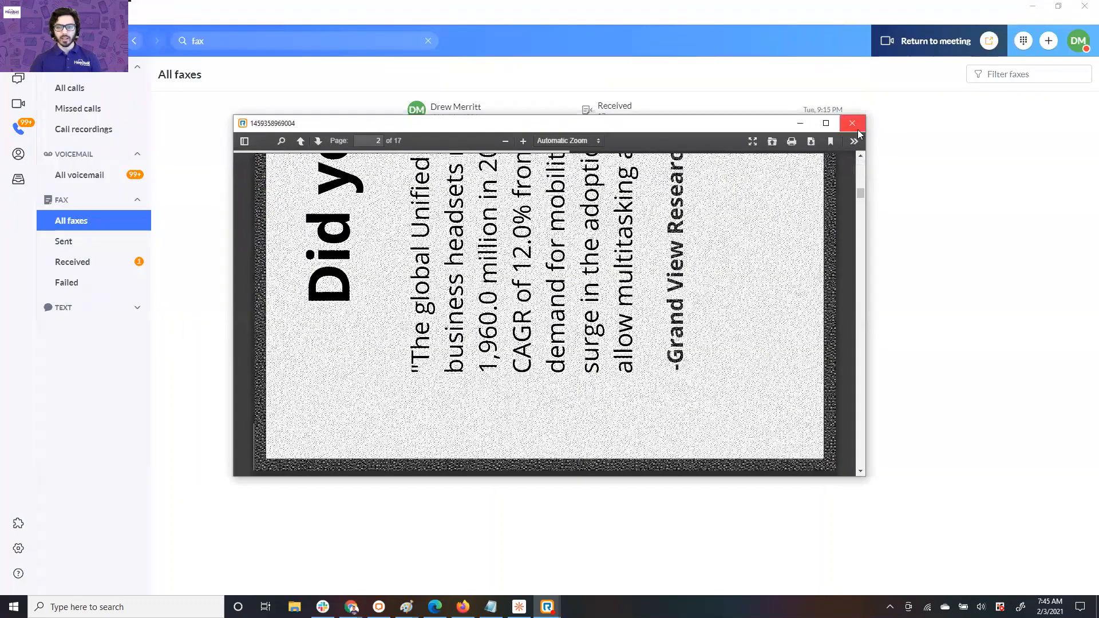
{"action": "mouse_move", "coordinate": [859, 125]}
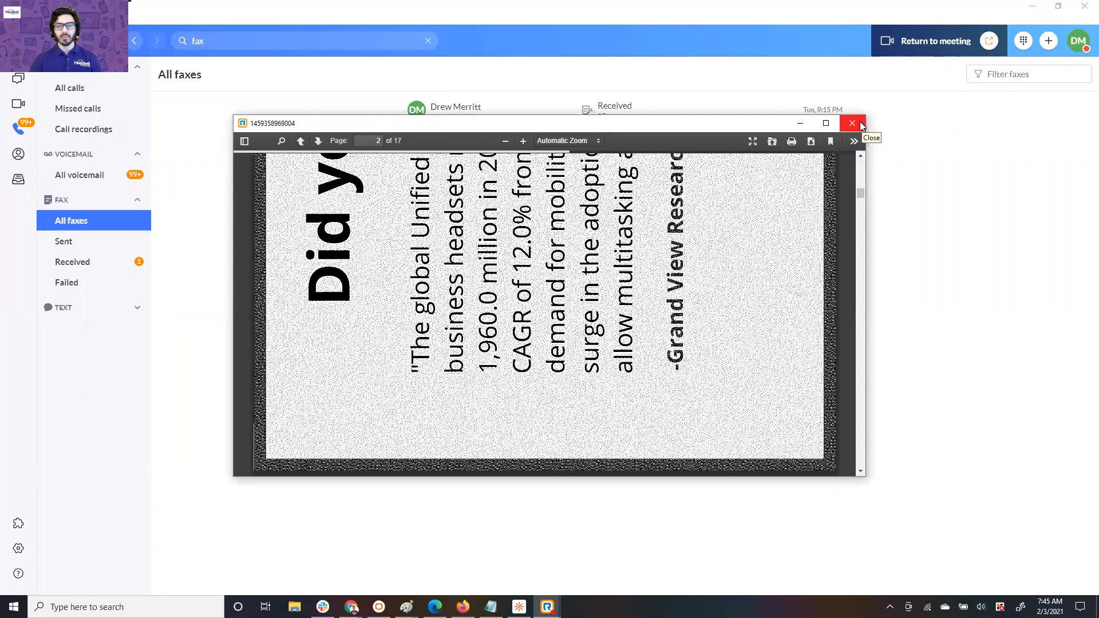
{"action": "left_click", "coordinate": [852, 123]}
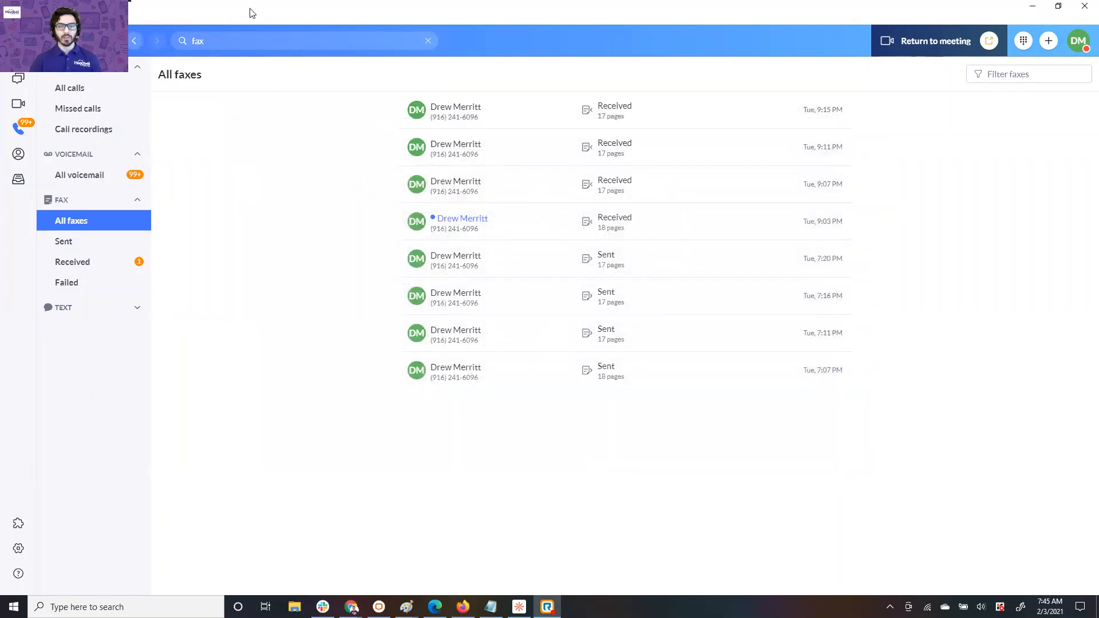